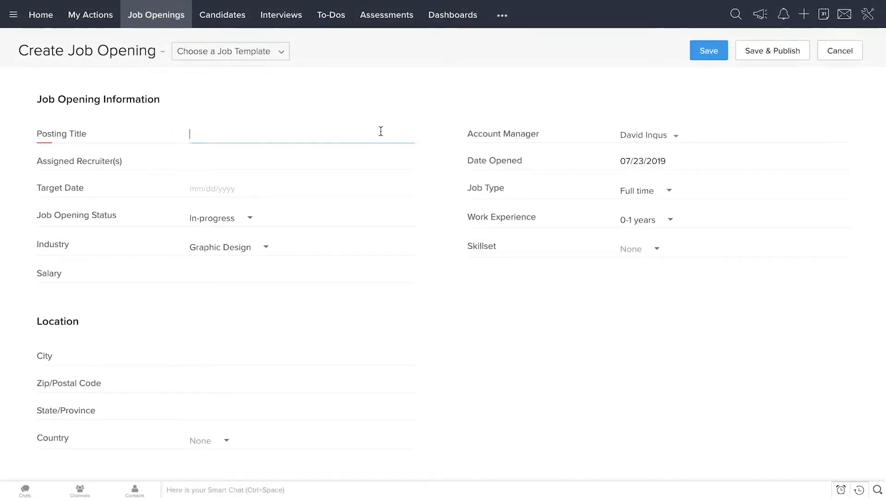
Enter posting title 'Graphic Designer', target date 07/31/2019 and salary 60 for the new opening
text(Graphic Designer)
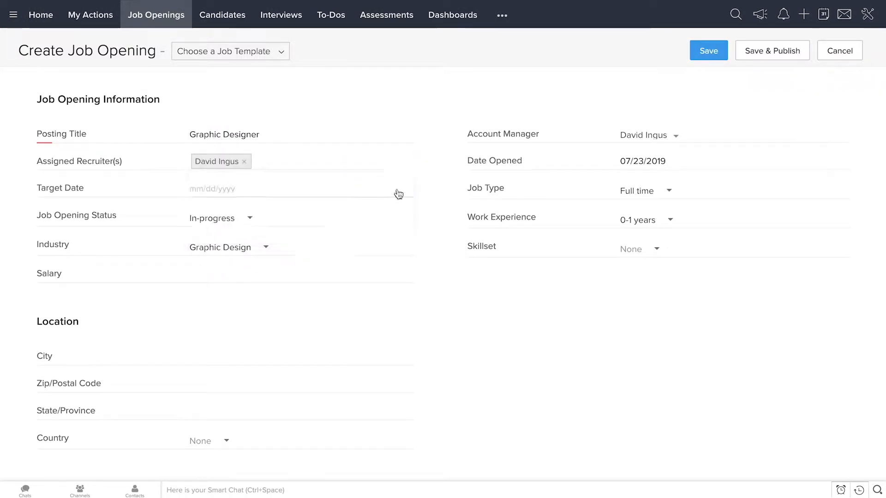
text(07/31/2019)
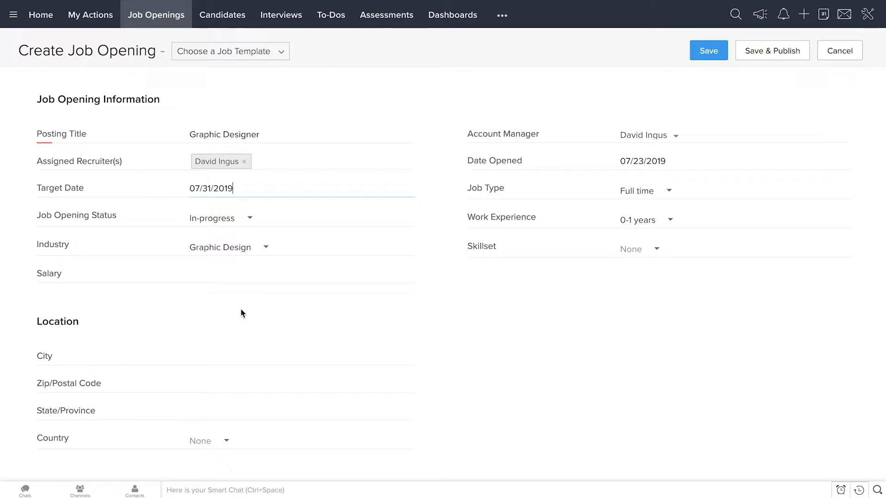
text(60)
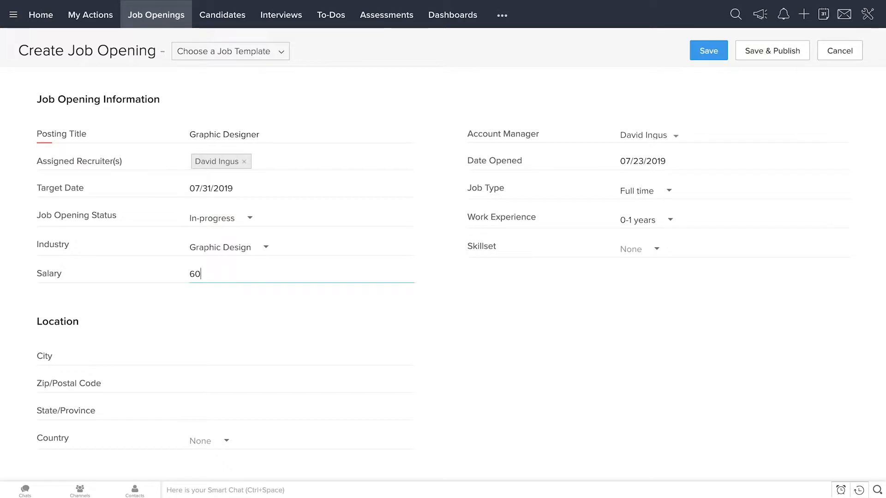
scroll(down, 3)
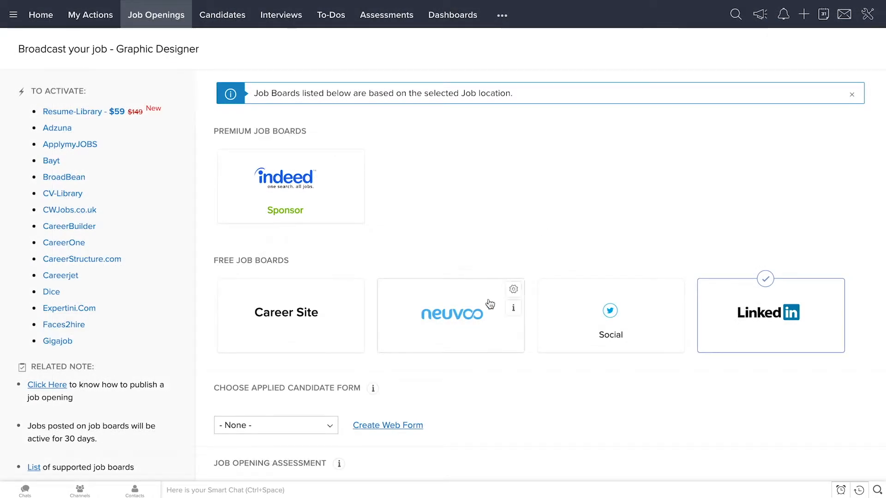
Add neuvoo and Career Site to the job boards and choose the Candidate Application form
click(450, 315)
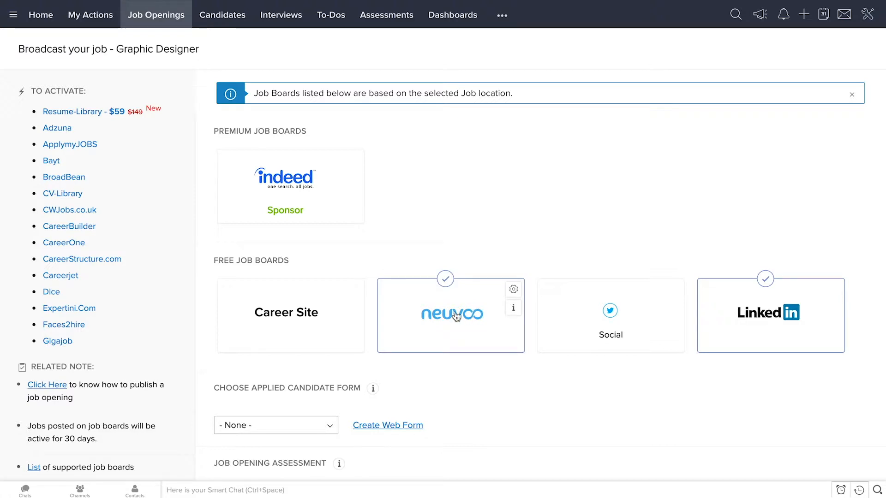
click(291, 315)
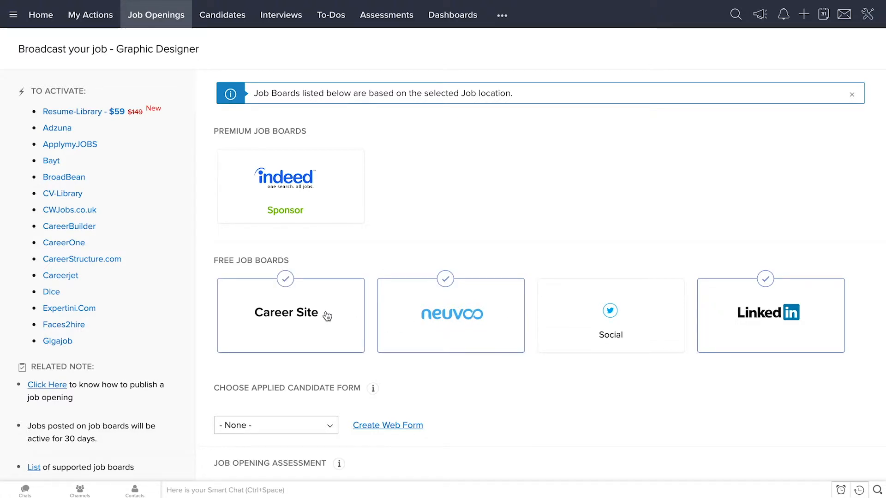
scroll(down, 3)
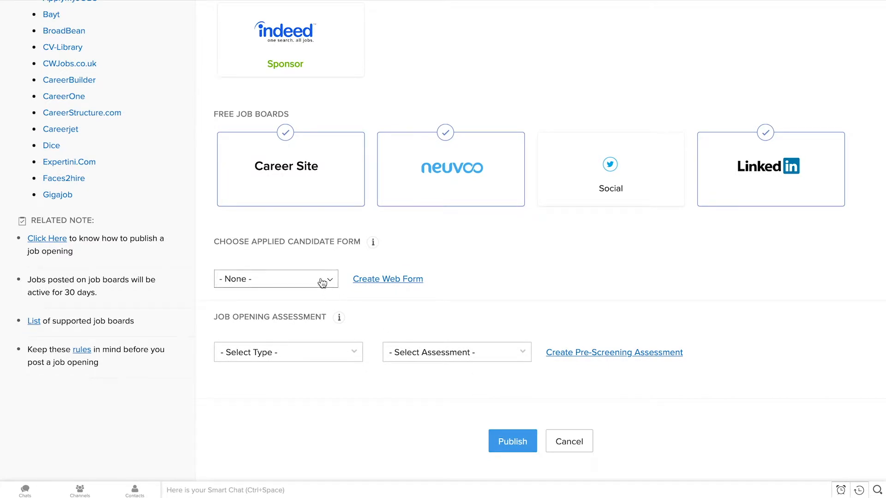
click(276, 278)
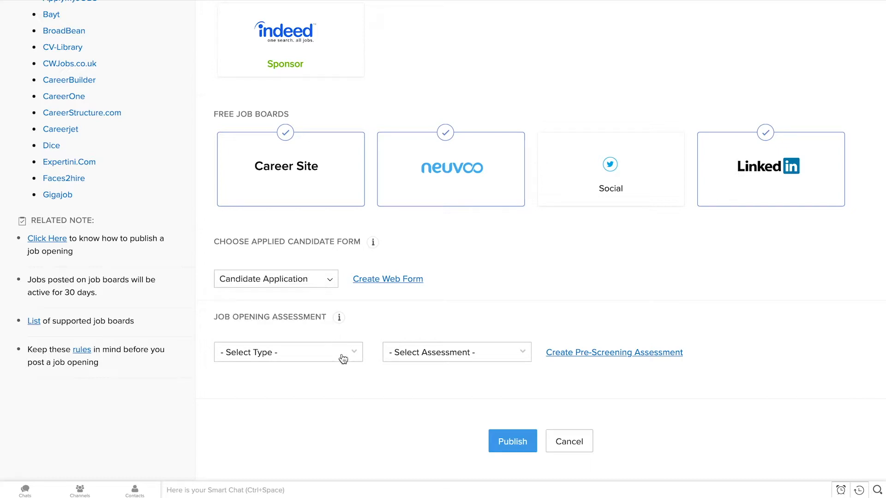
Preview the pre-screening assessment, answering the logo and low-contrast questions, and select the 5.0-rated San Francisco candidate
click(614, 351)
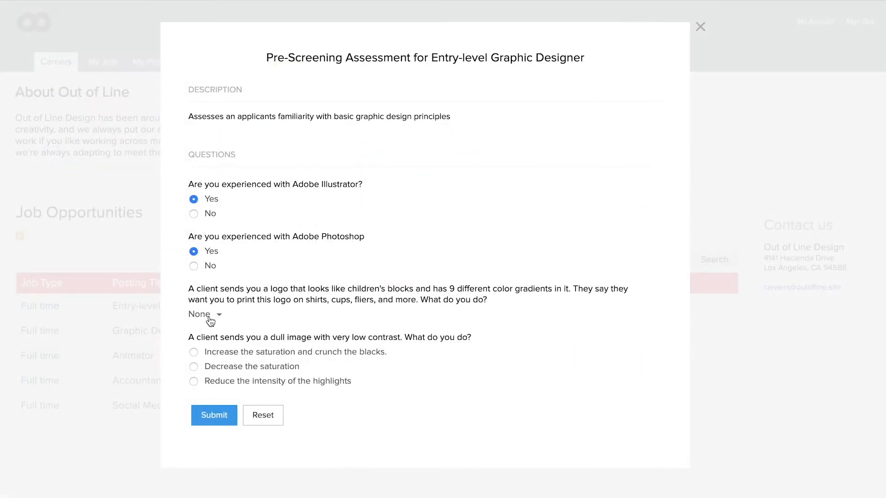
click(203, 313)
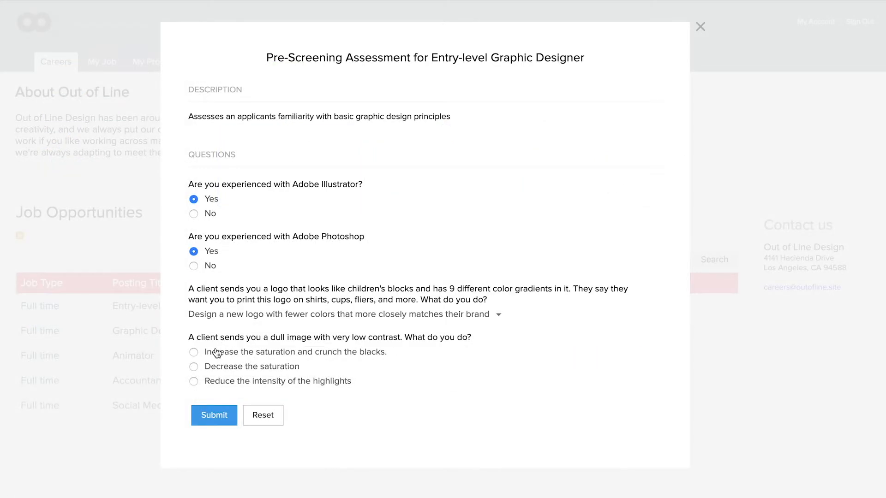
click(213, 416)
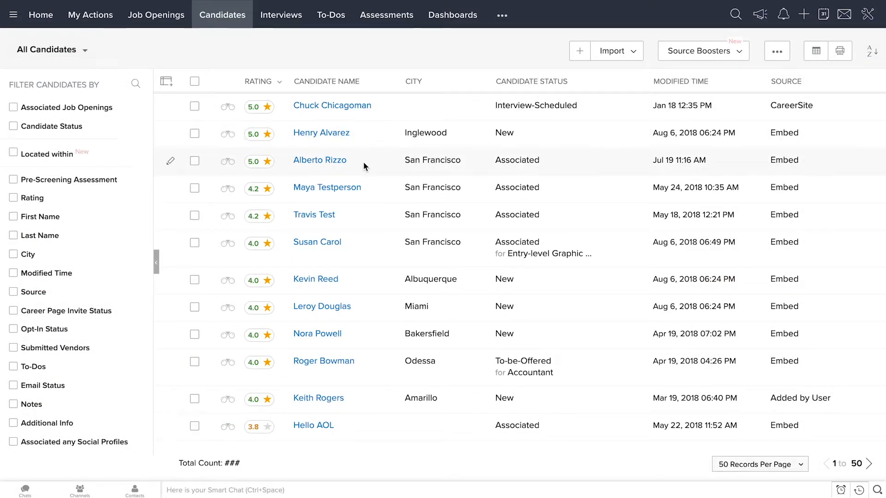
click(320, 160)
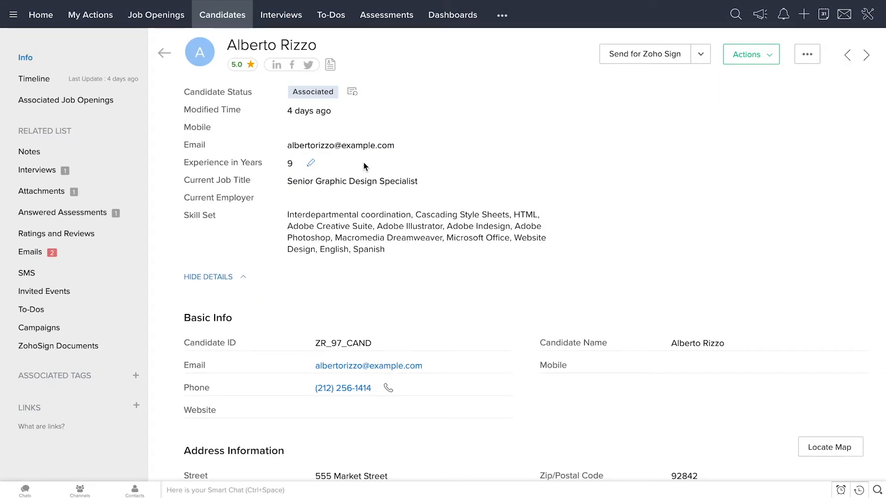
mouse_move(330, 64)
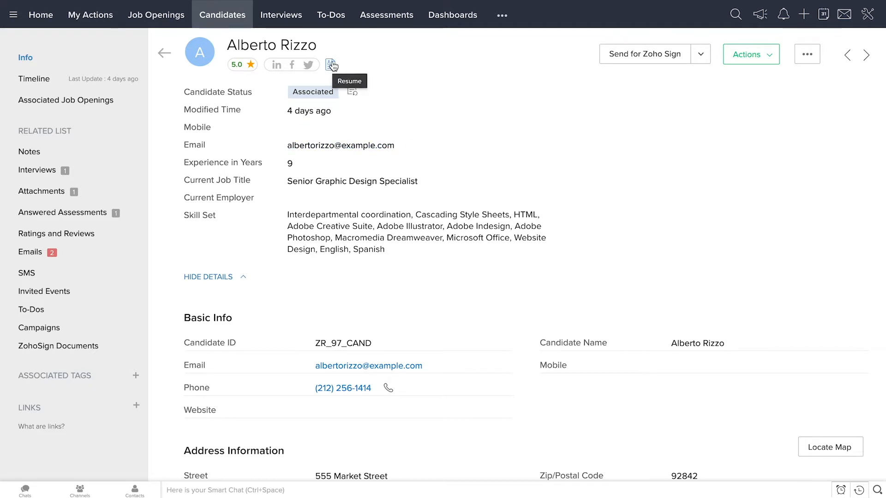
click(332, 63)
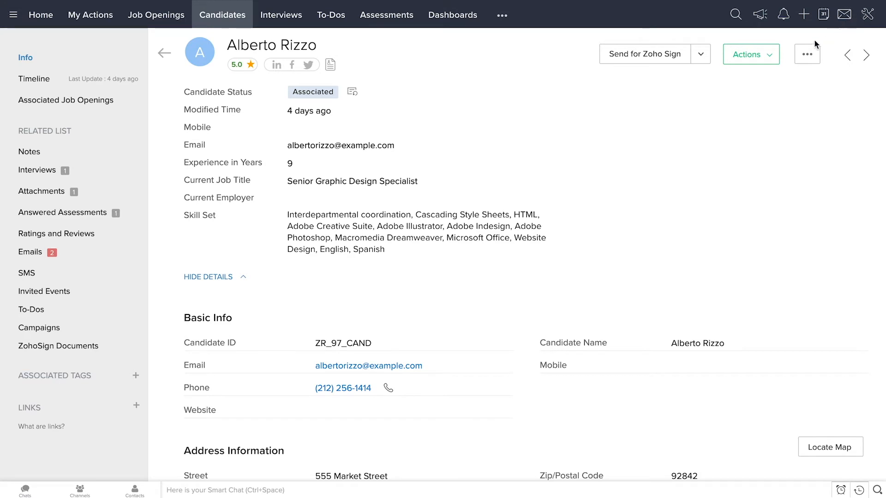
click(748, 54)
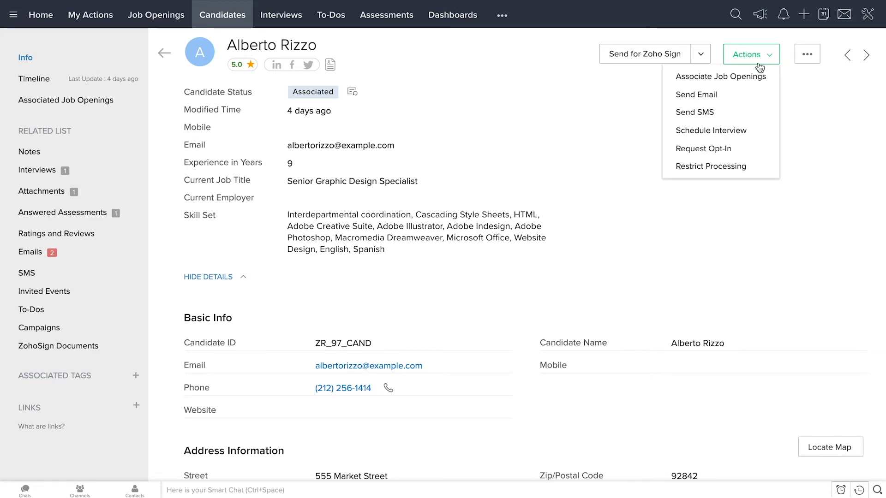